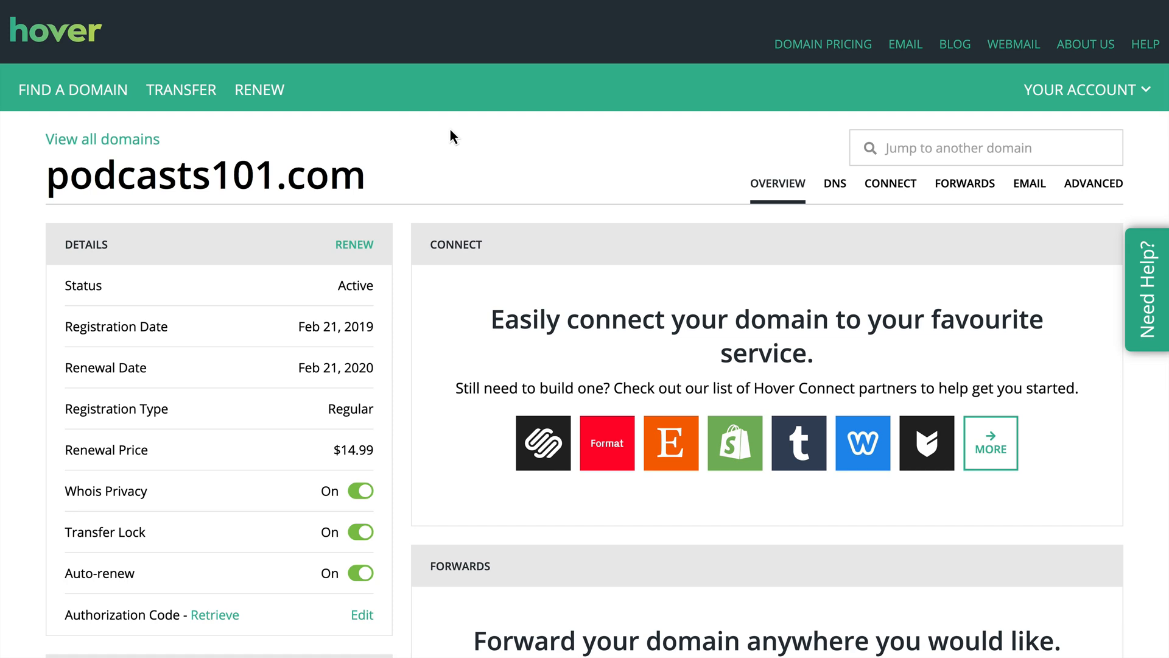
{"action": "mouse_move", "coordinate": [422, 153]}
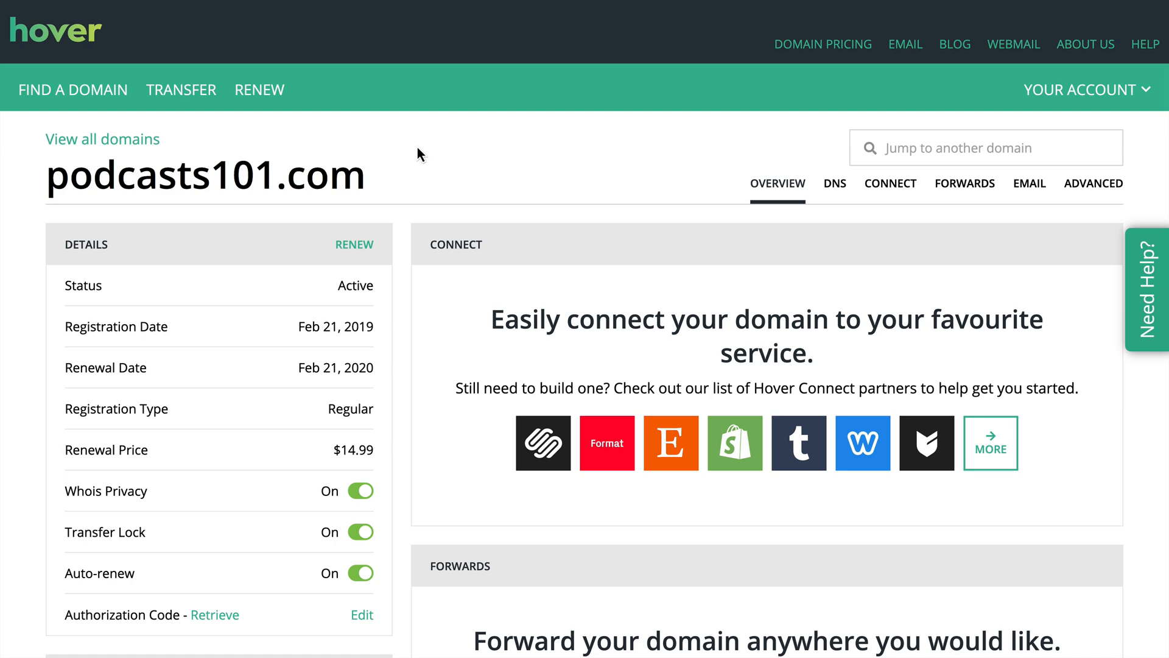
{"action": "mouse_move", "coordinate": [304, 196]}
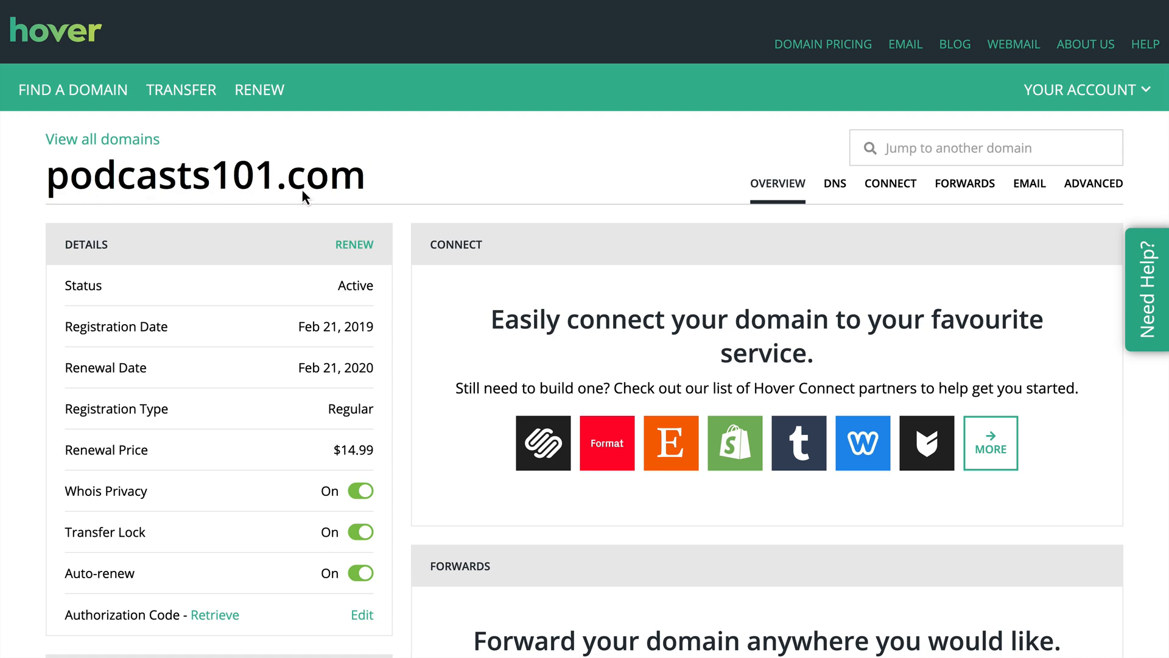
{"action": "mouse_move", "coordinate": [477, 194]}
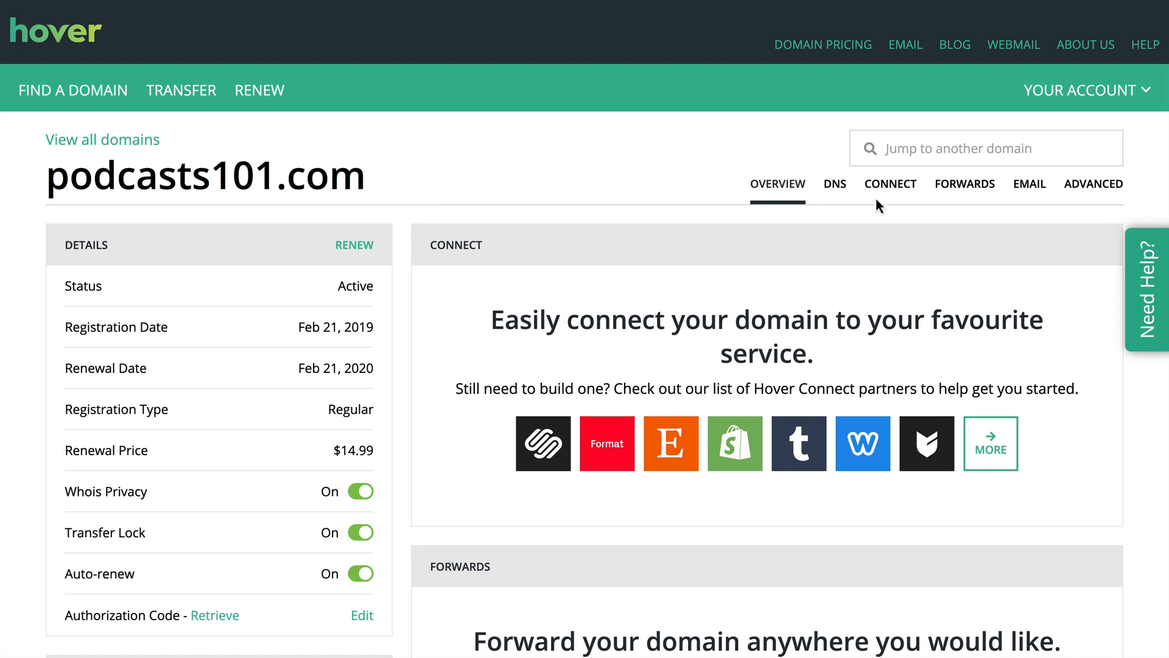
{"action": "mouse_move", "coordinate": [936, 194]}
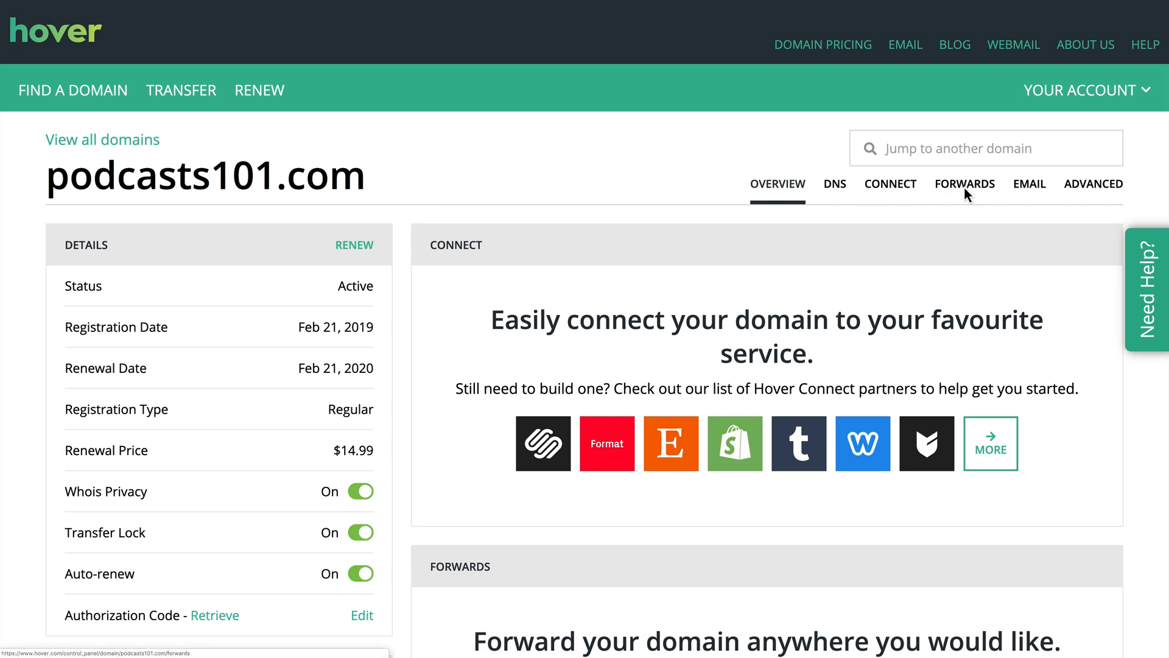
{"action": "mouse_move", "coordinate": [976, 197]}
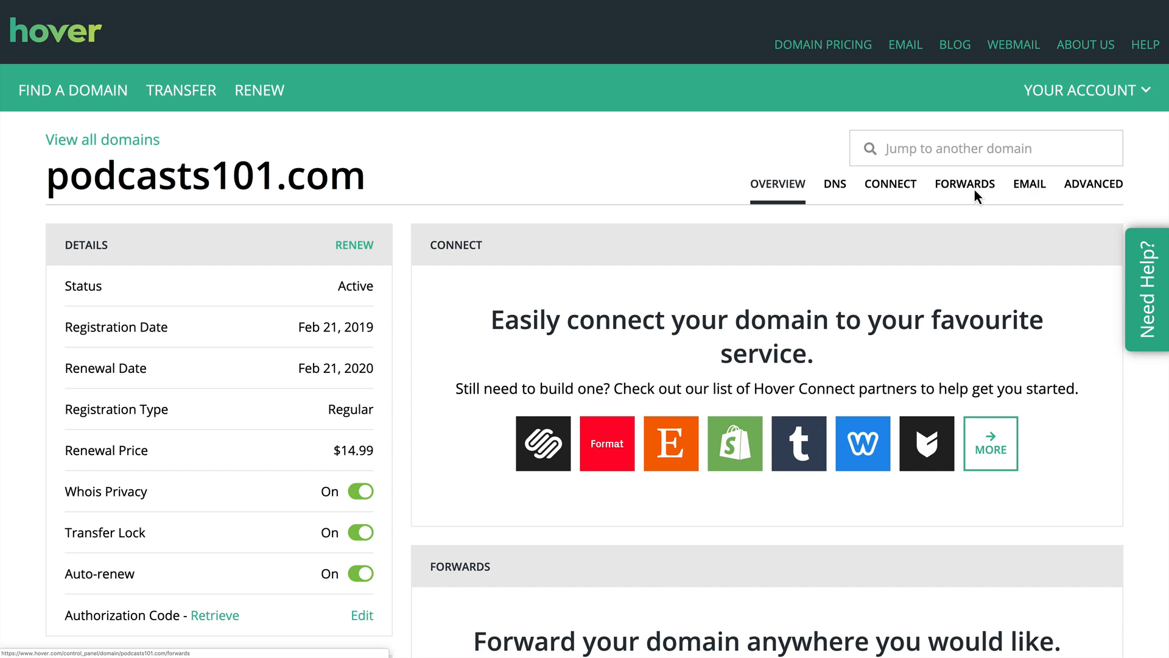
- Switch the podcasts101.com domain page to its Forwards tab
{"action": "left_click", "coordinate": [964, 183]}
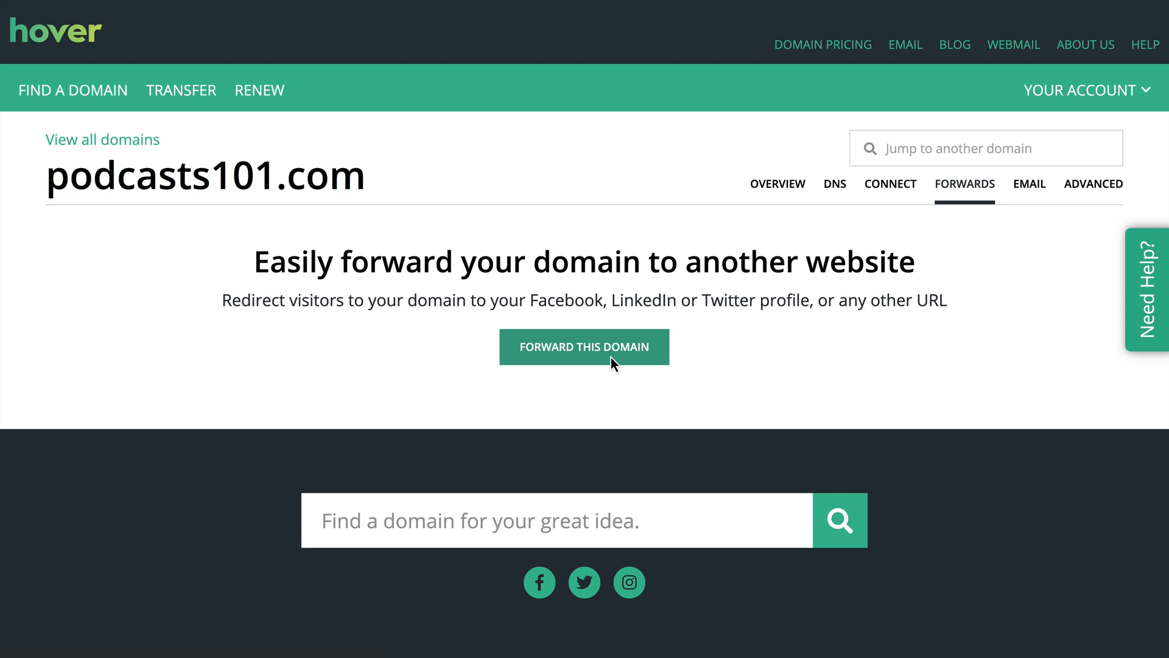
- Start a new forward and choose the bare podcasts101.com domain as forward type
{"action": "left_click", "coordinate": [584, 346]}
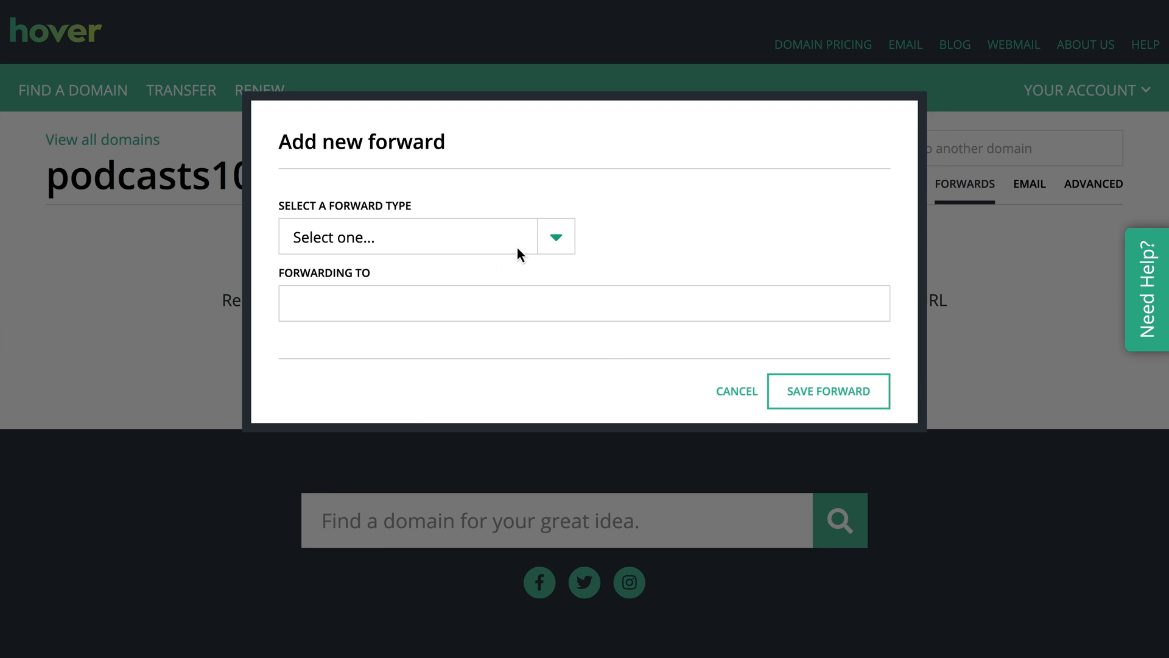
{"action": "mouse_move", "coordinate": [612, 266]}
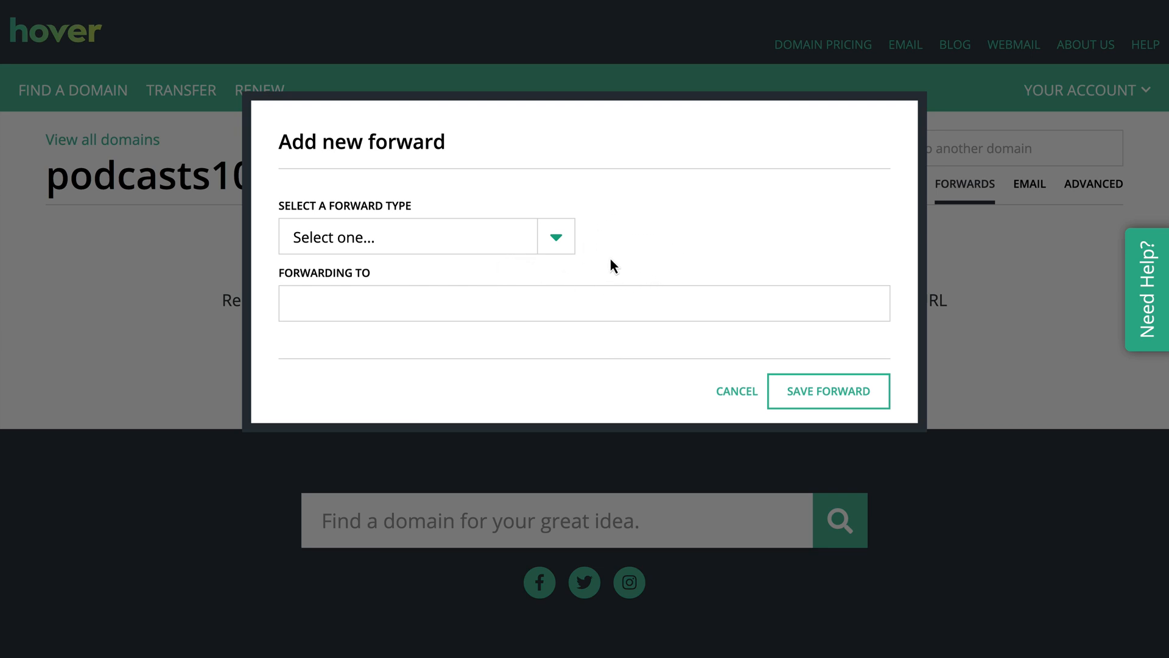
{"action": "left_click", "coordinate": [426, 236]}
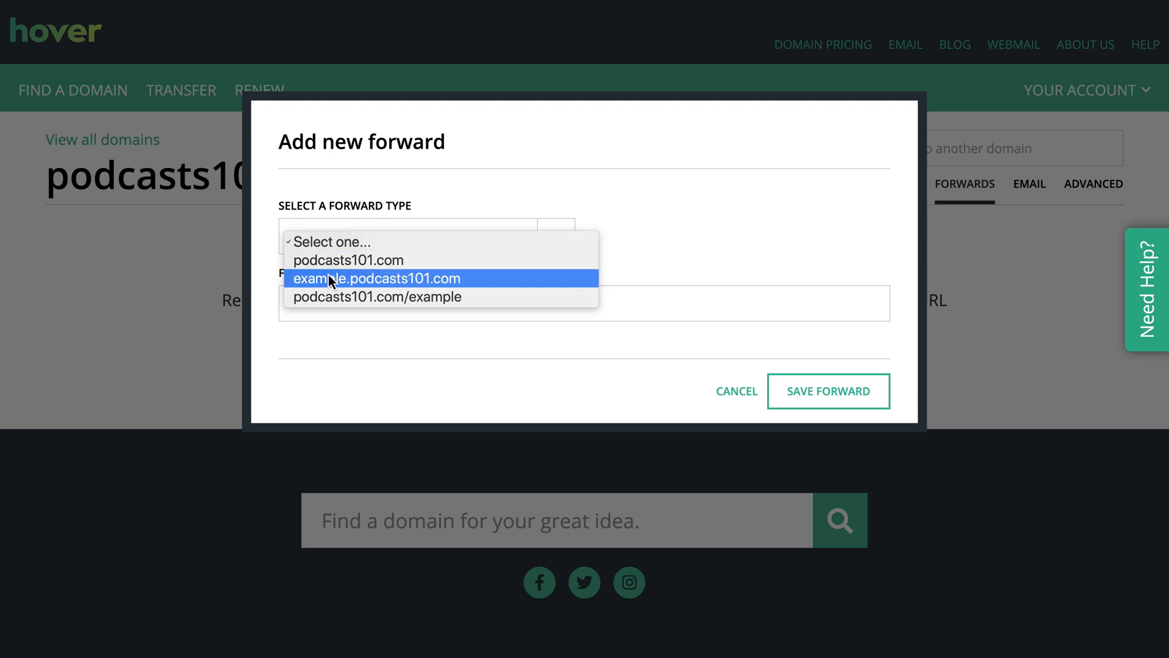
{"action": "mouse_move", "coordinate": [379, 297]}
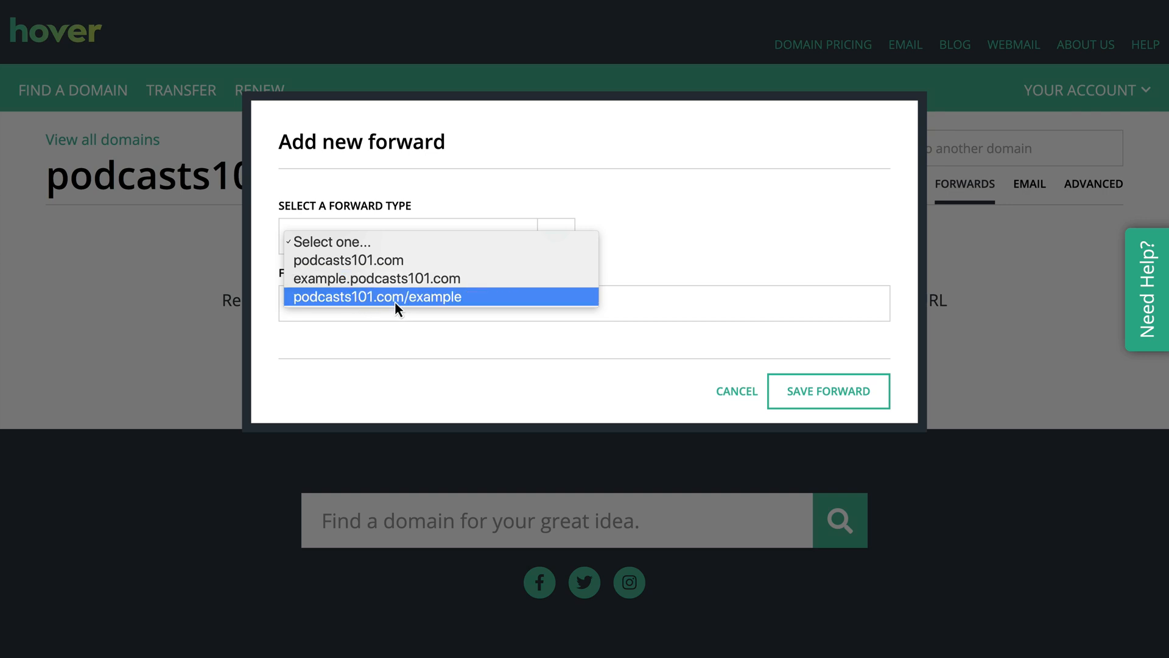
{"action": "mouse_move", "coordinate": [441, 312]}
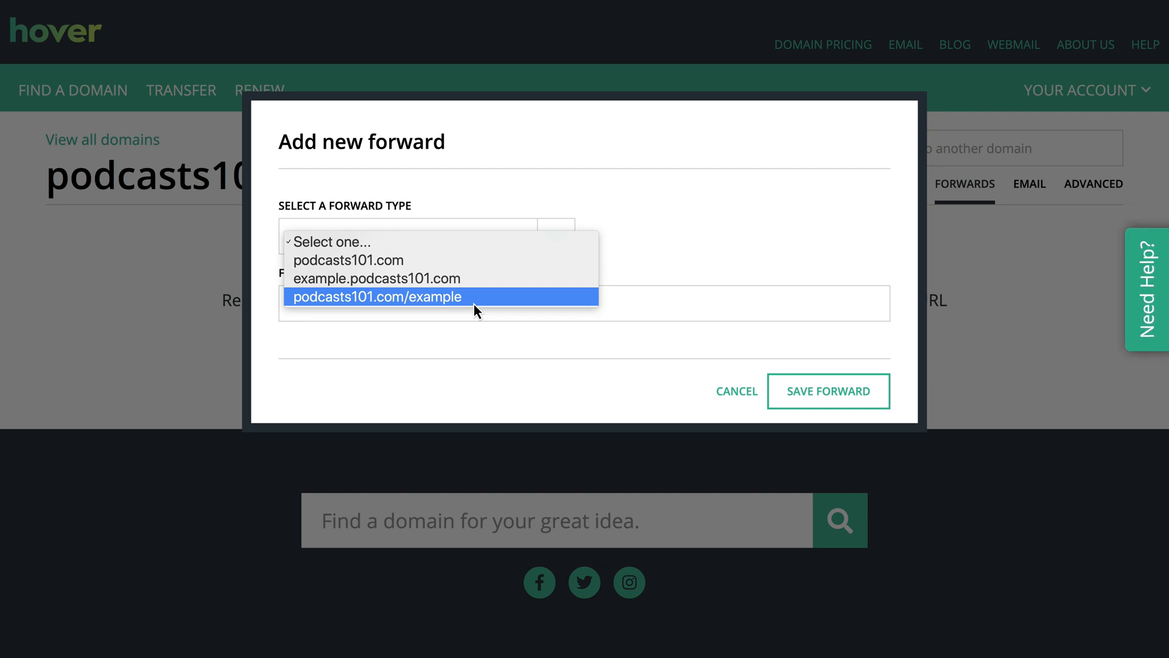
{"action": "left_click", "coordinate": [348, 260]}
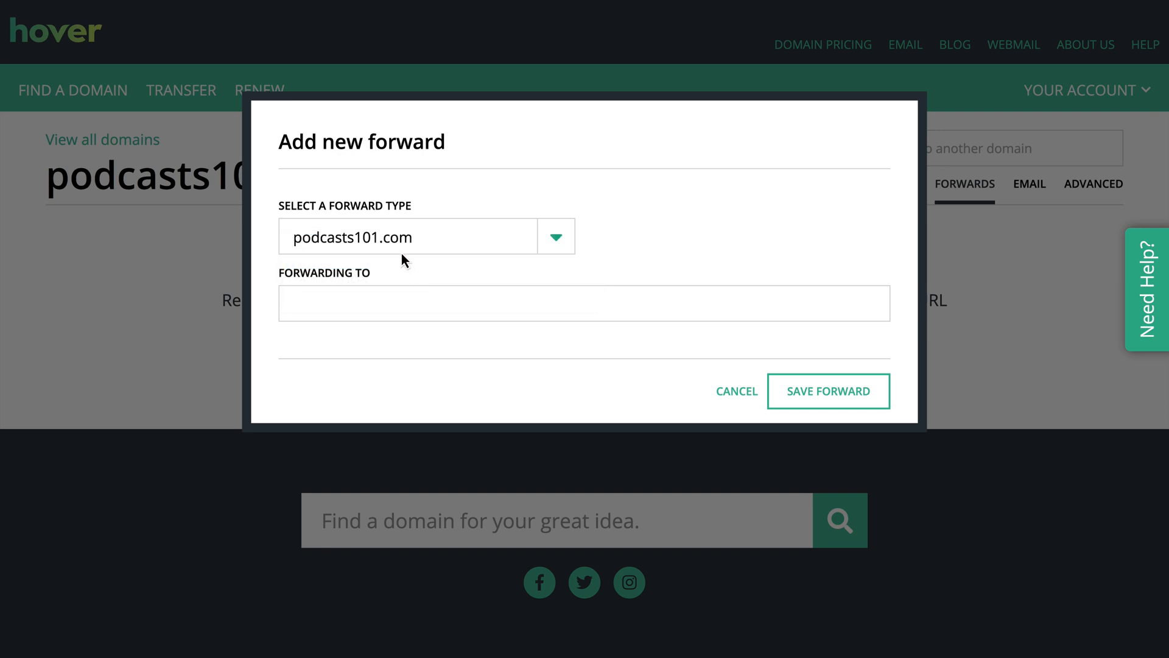
{"action": "left_click", "coordinate": [583, 303]}
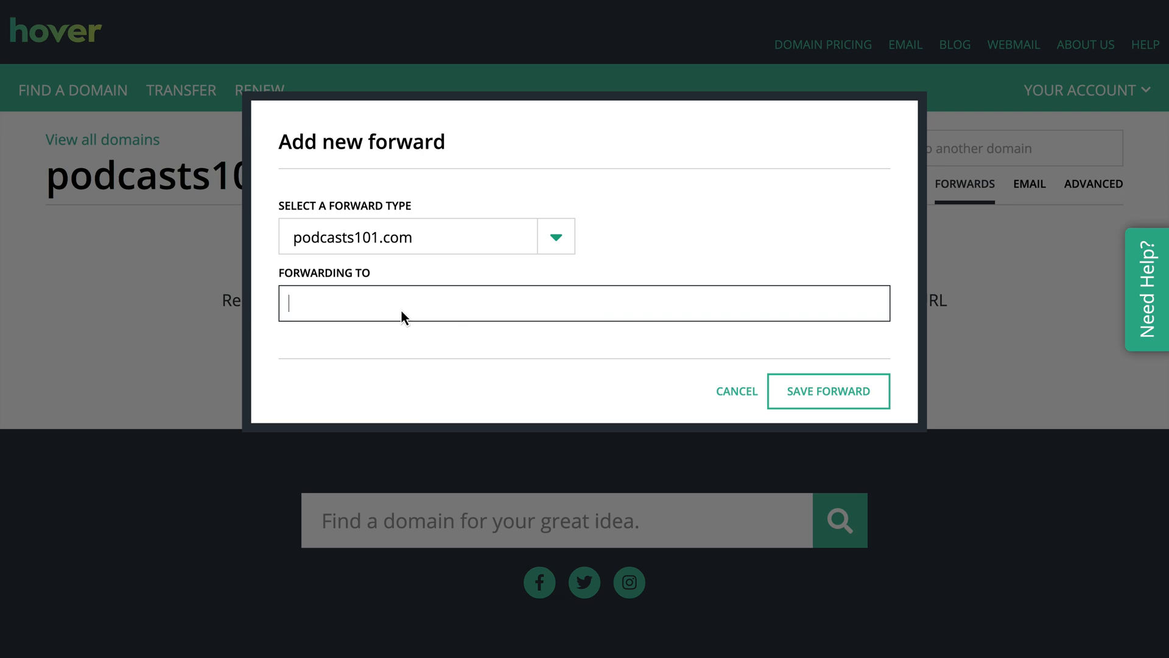
{"action": "type", "text": "https://creatorcourses.com/podcast-website/"}
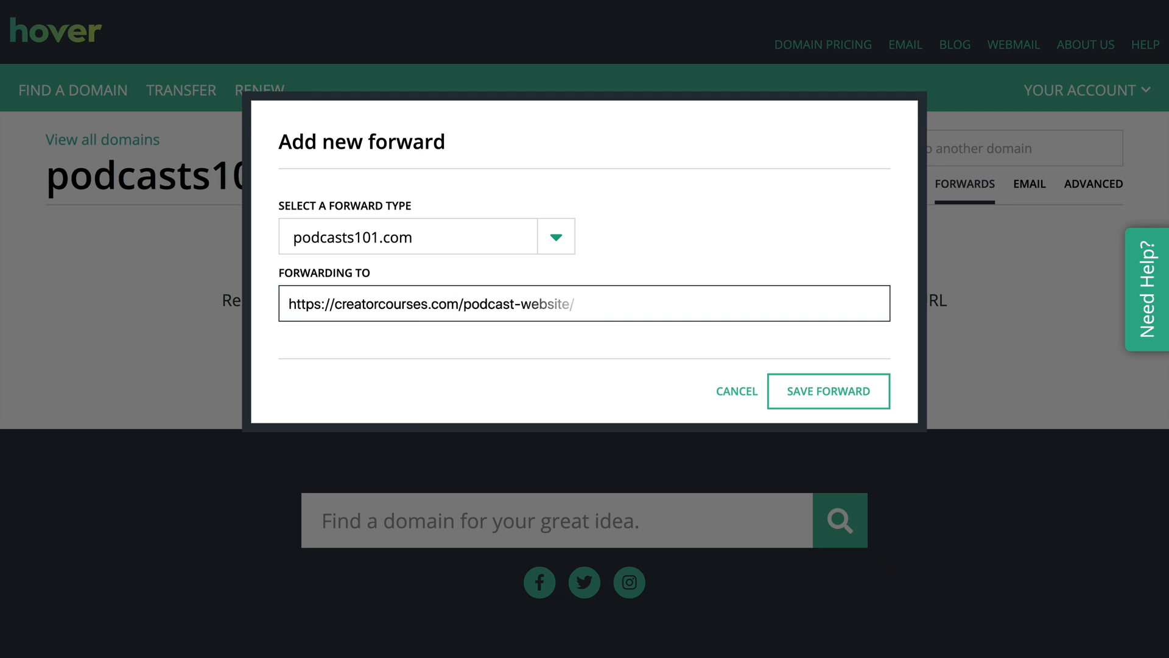
{"action": "left_click", "coordinate": [828, 391]}
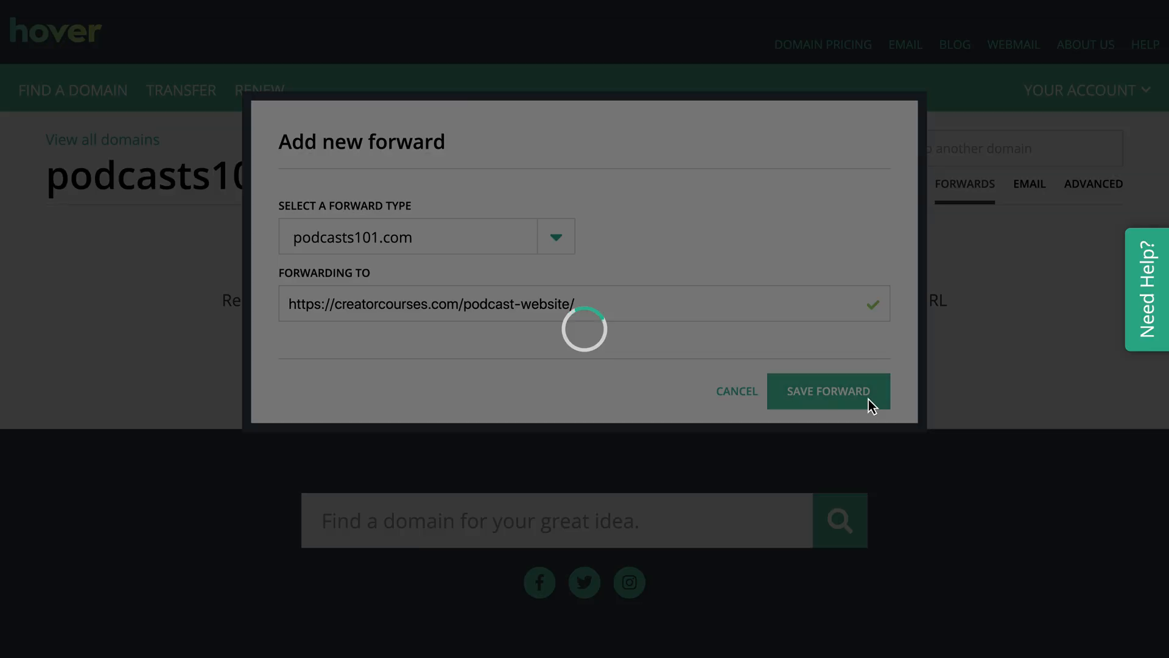
- Confirm the save and check the podcasts101.com forward entry in the Forwards table
{"action": "left_click", "coordinate": [827, 391]}
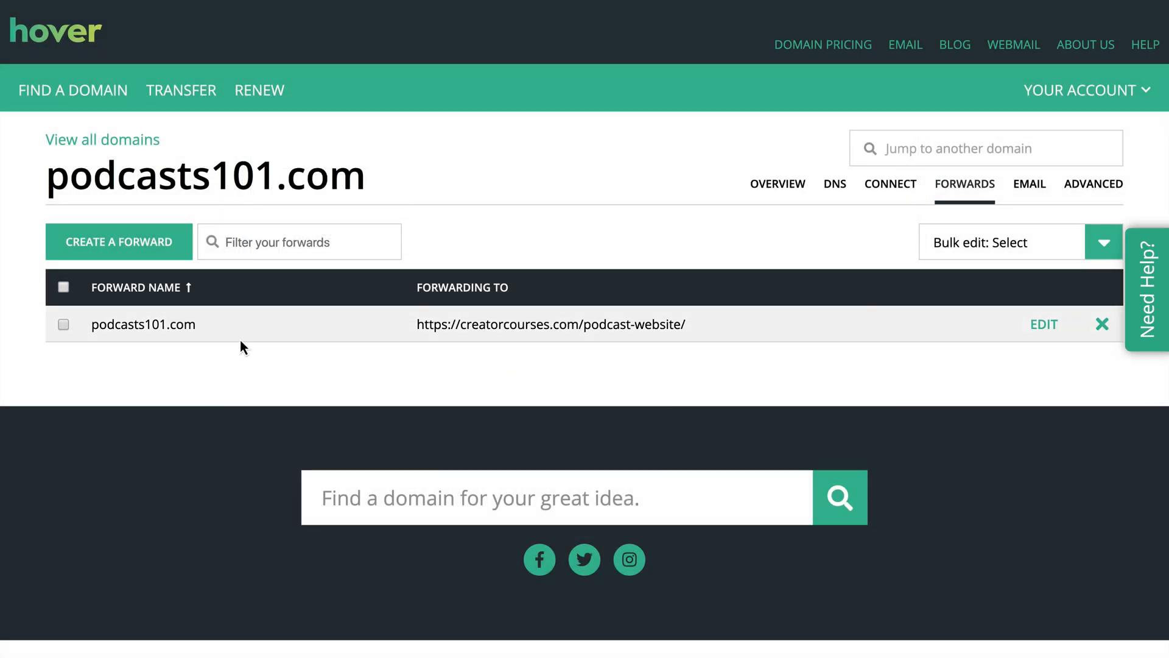
{"action": "mouse_move", "coordinate": [116, 345]}
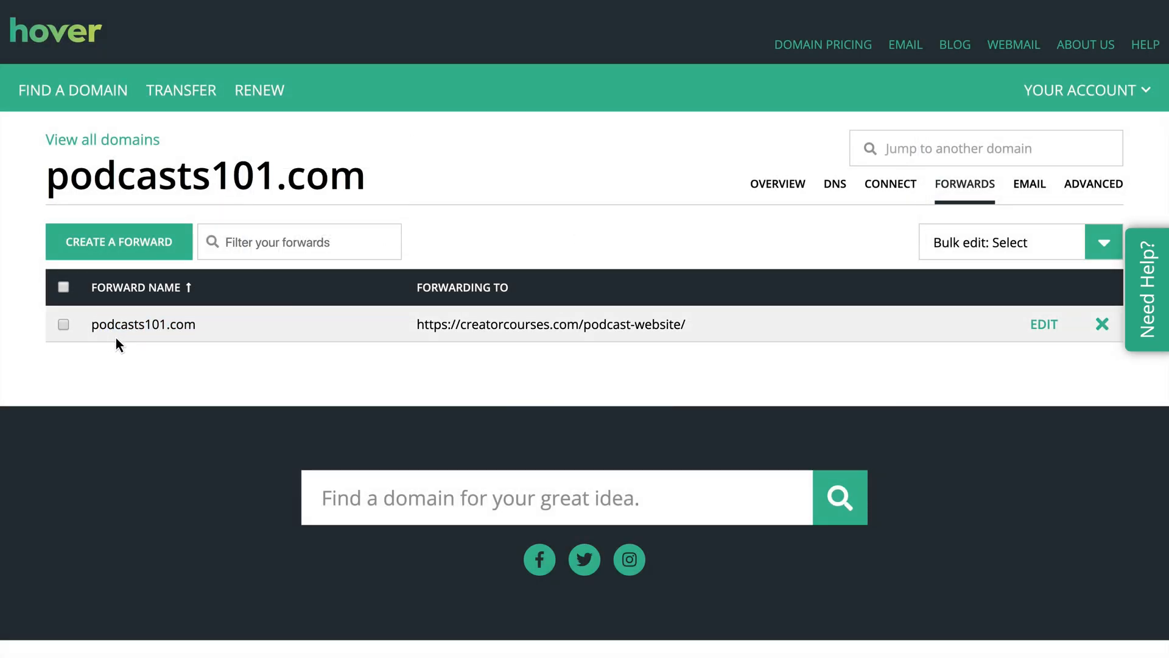
{"action": "double_click", "coordinate": [143, 323]}
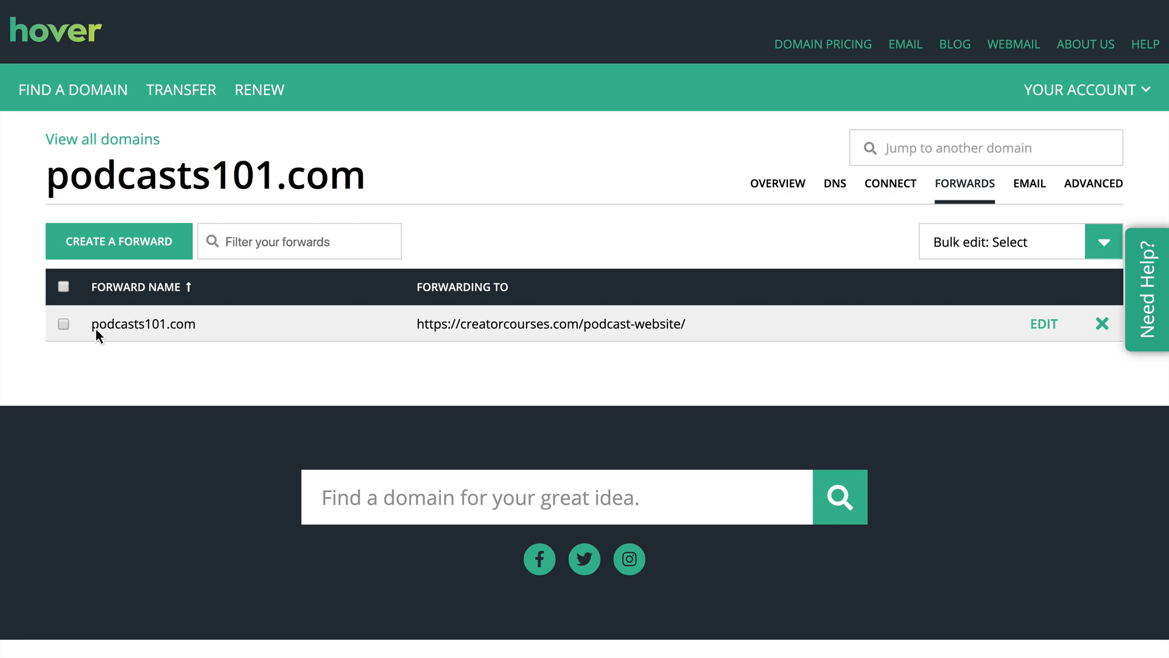
{"action": "mouse_move", "coordinate": [159, 330]}
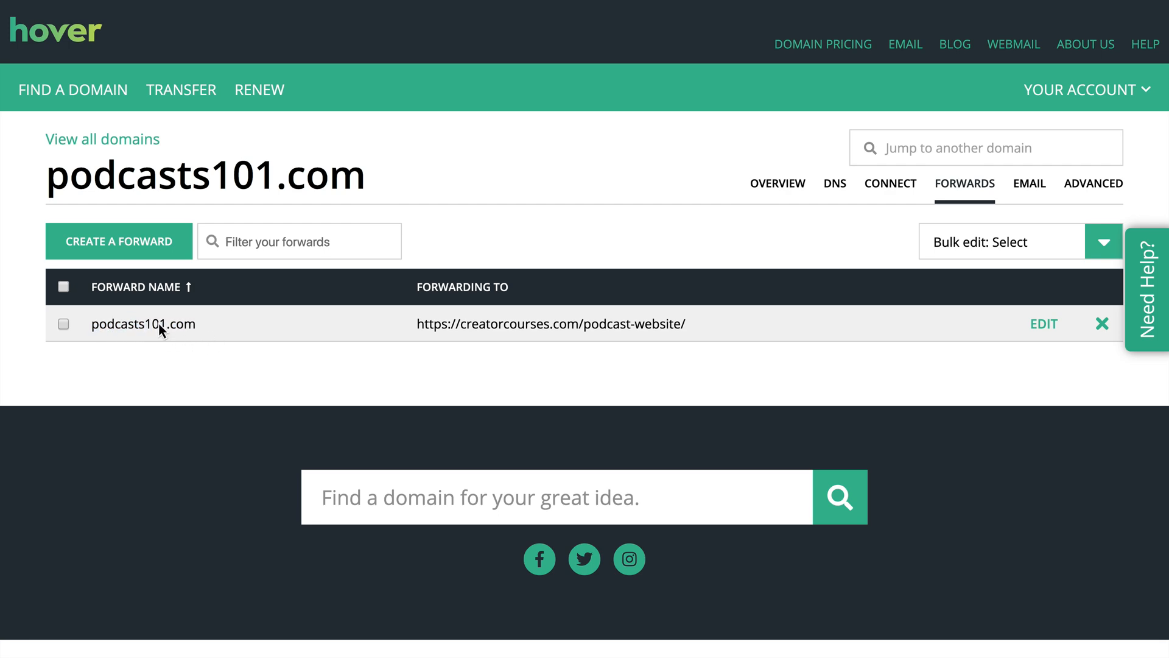
{"action": "mouse_move", "coordinate": [215, 332]}
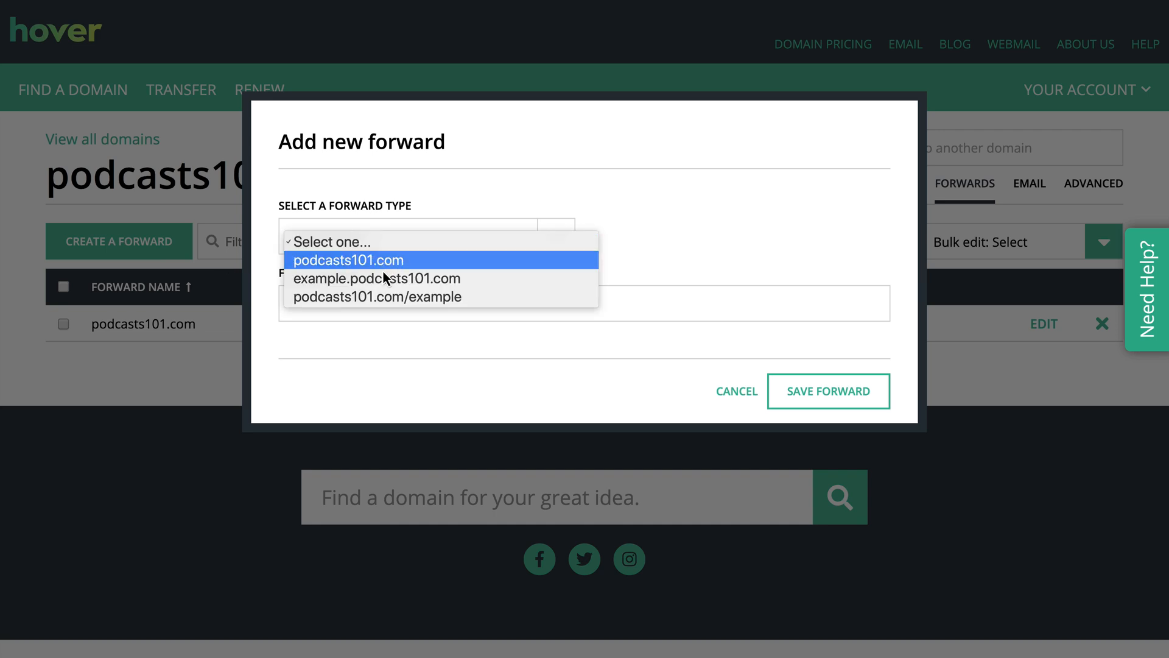
{"action": "mouse_move", "coordinate": [444, 296]}
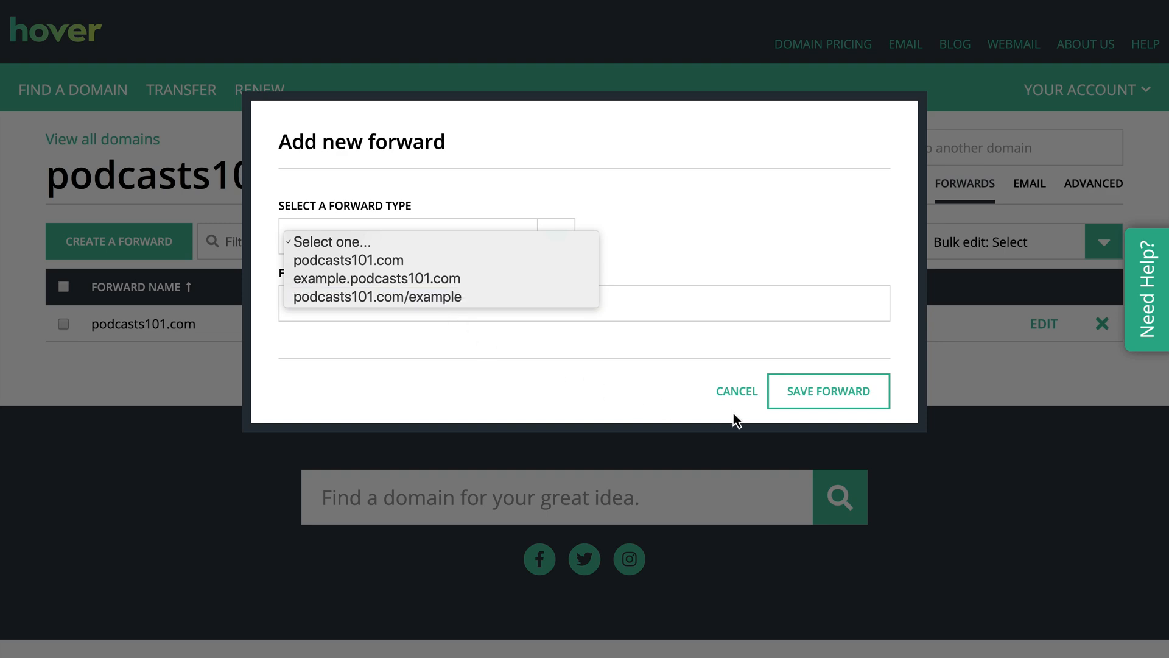
{"action": "left_click", "coordinate": [826, 391]}
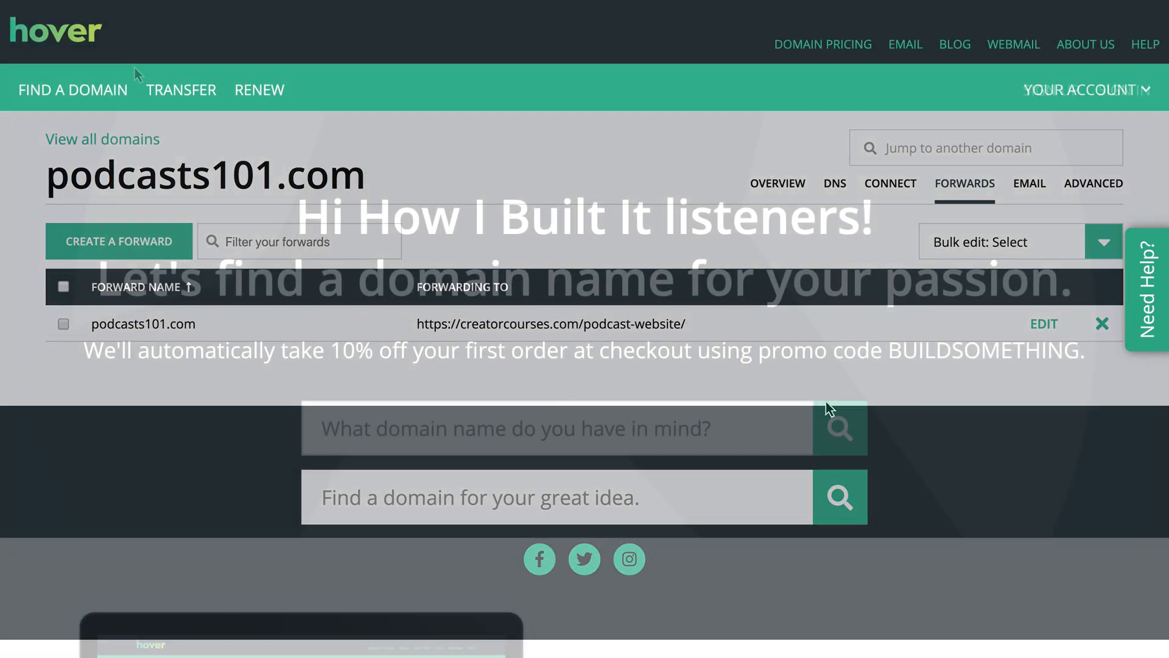